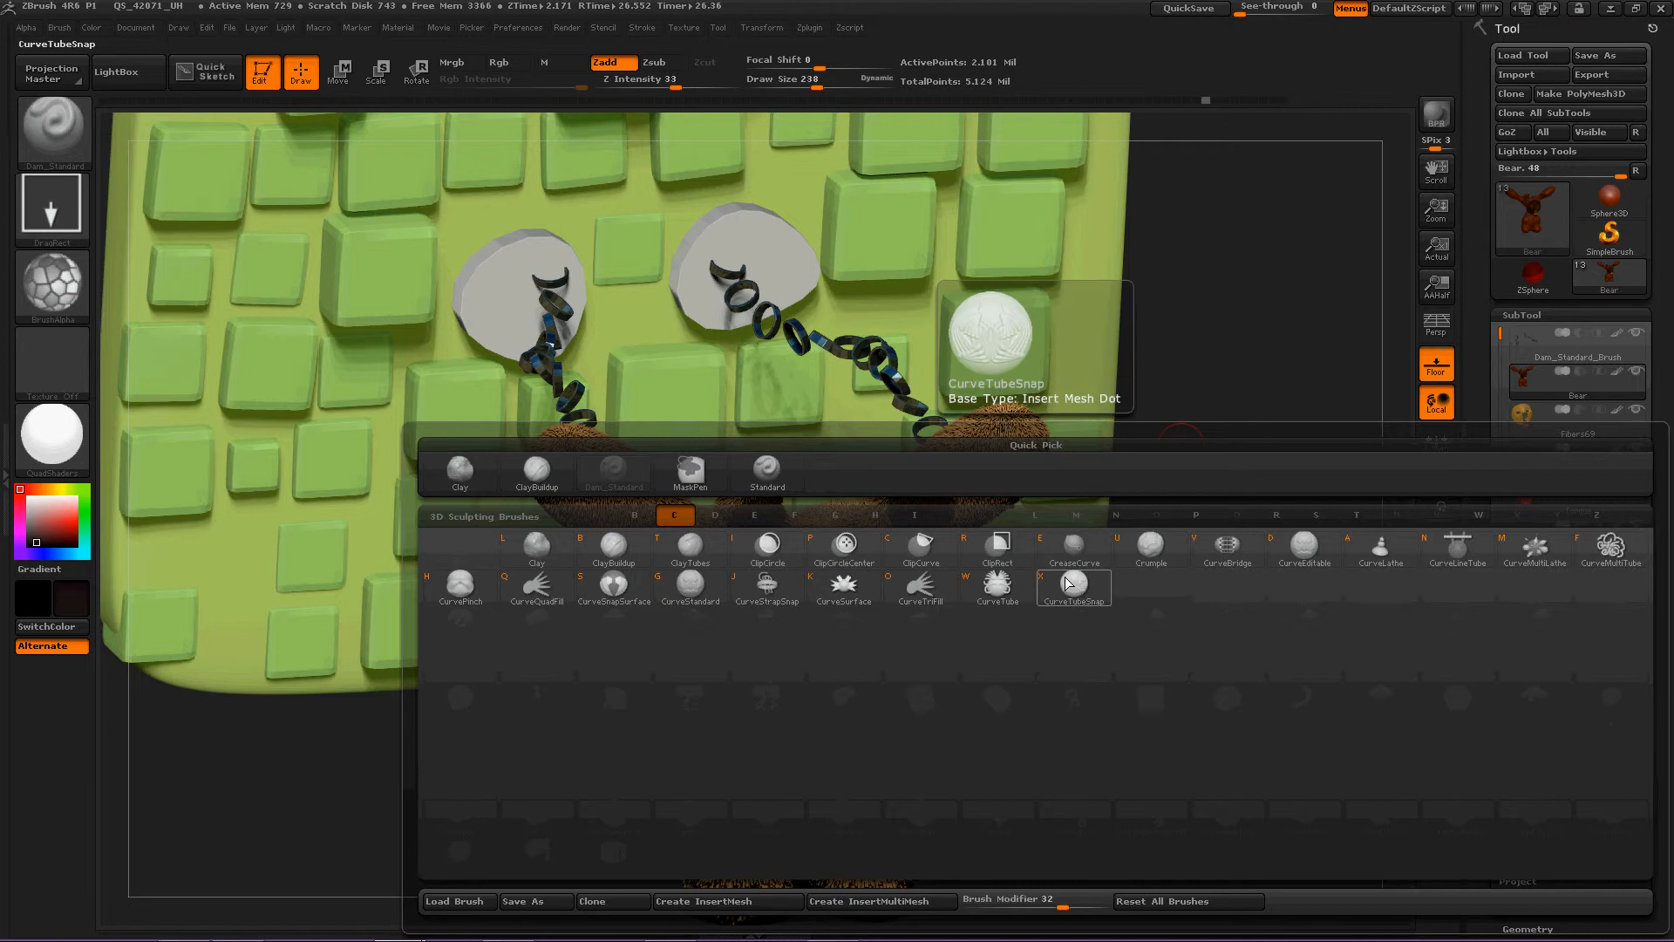
Filter the brush palette to D brushes and select Dam_Standard
{"action": "left_click", "coordinate": [1073, 584]}
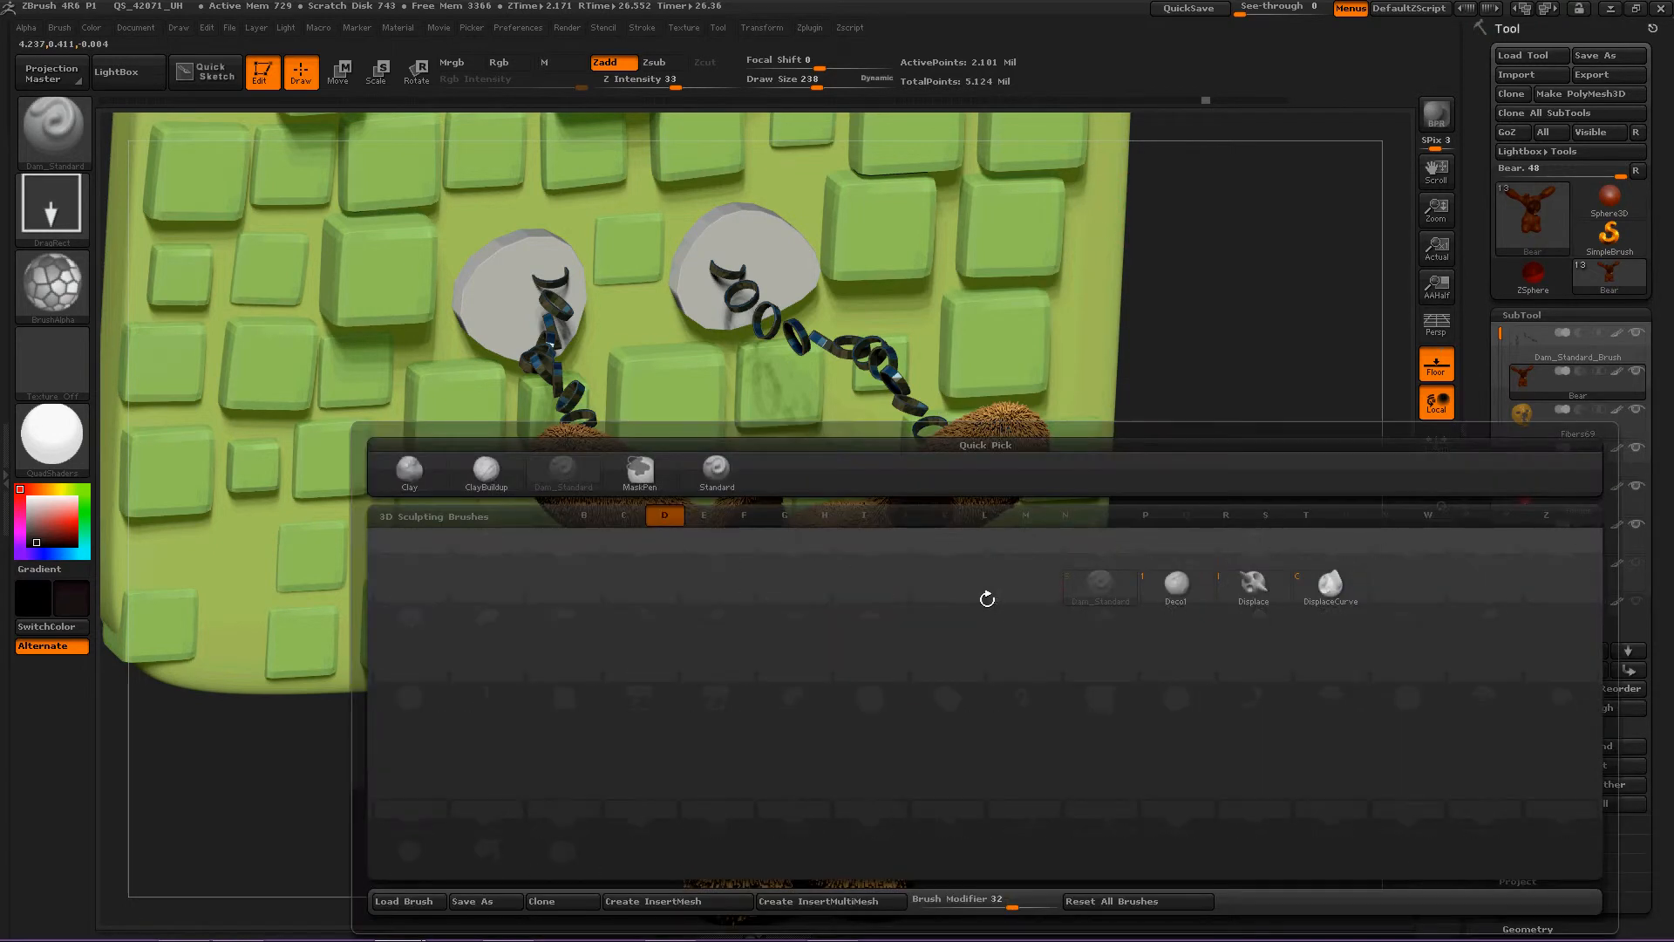
{"action": "mouse_move", "coordinate": [1099, 584]}
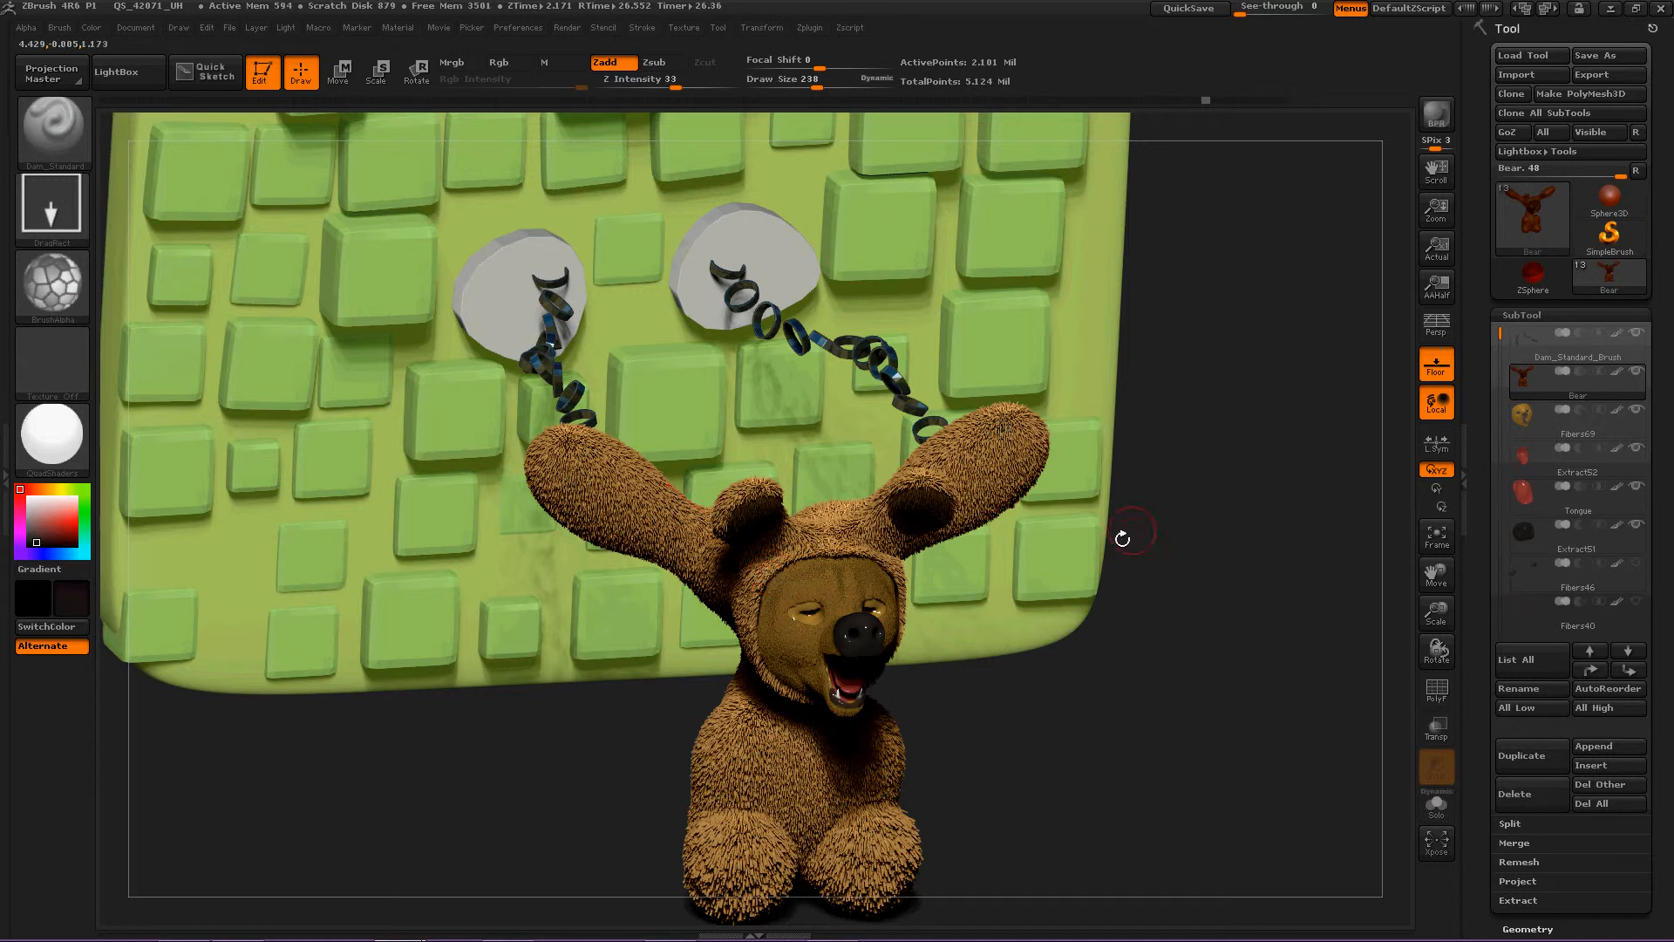
{"action": "mouse_move", "coordinate": [1118, 675]}
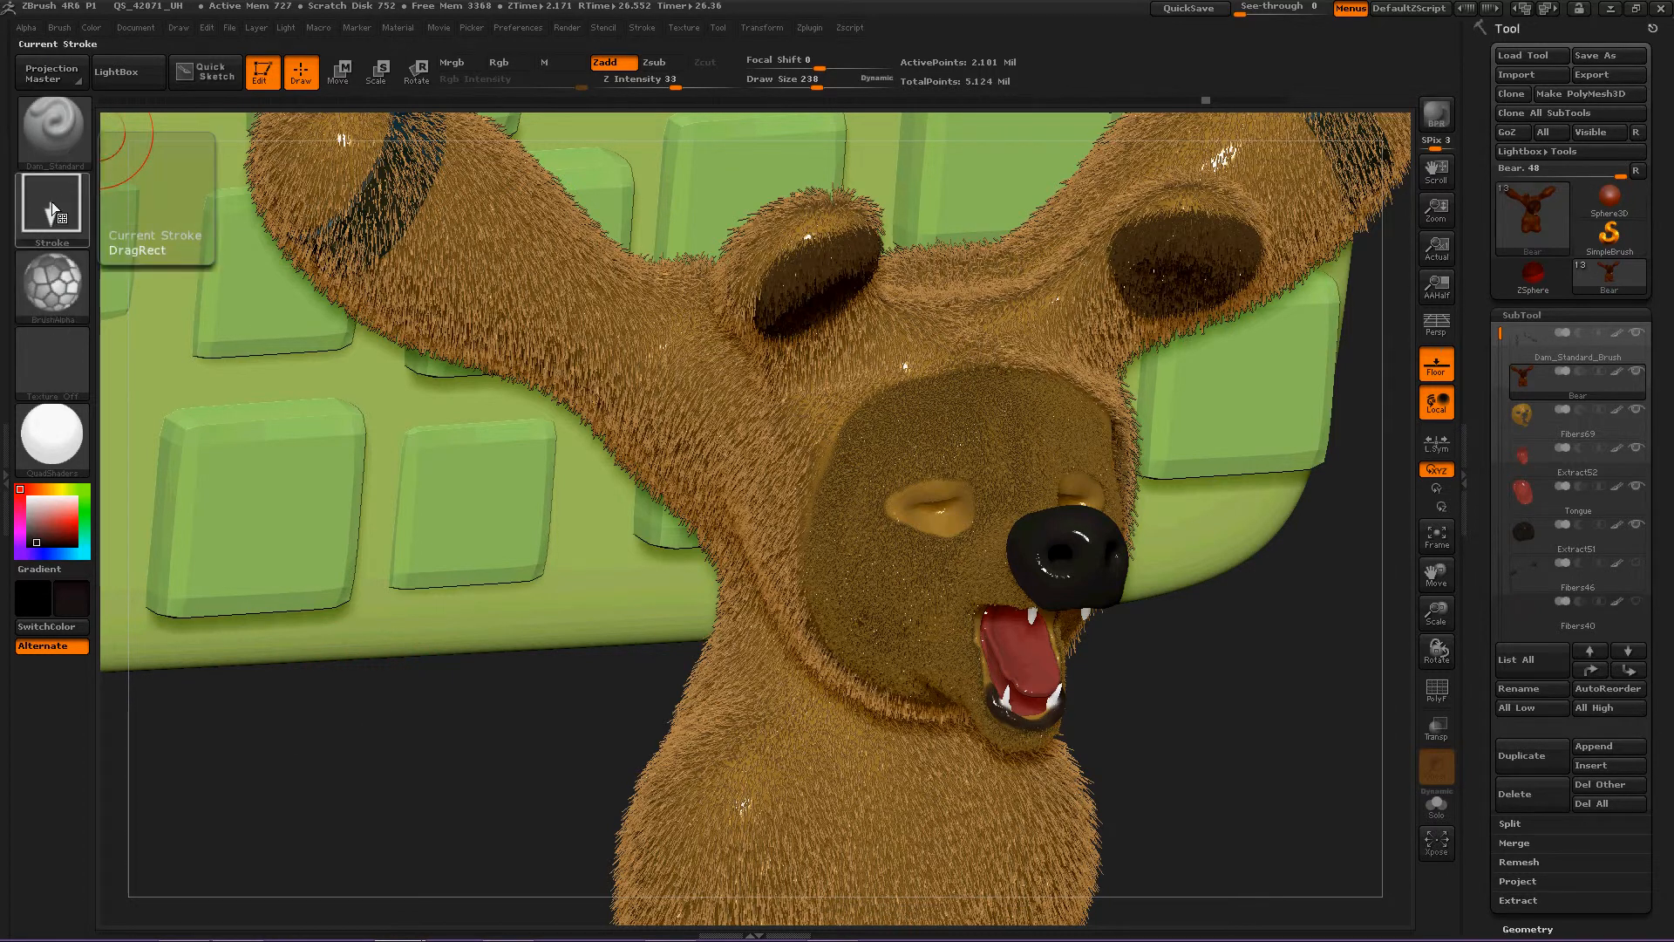
Switch the Dam_Standard stroke type from DragRect to Freehand
{"action": "left_click", "coordinate": [51, 208]}
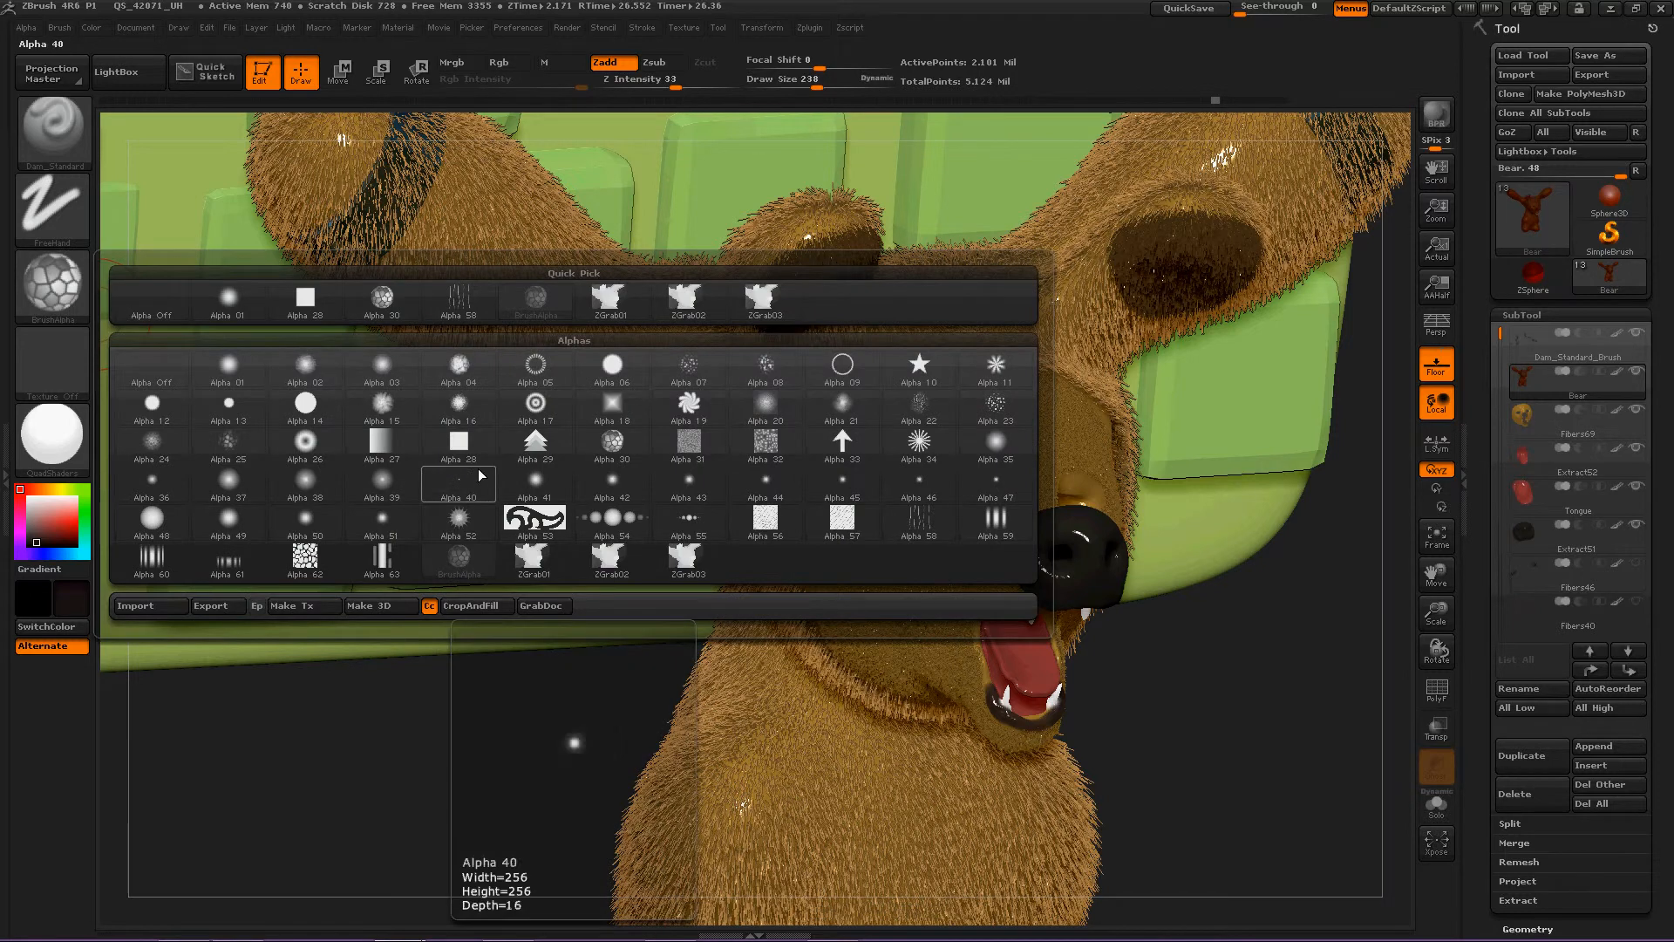
Load Alpha 40, another alpha, then Alpha 38 onto Dam_Standard
{"action": "left_click", "coordinate": [533, 485]}
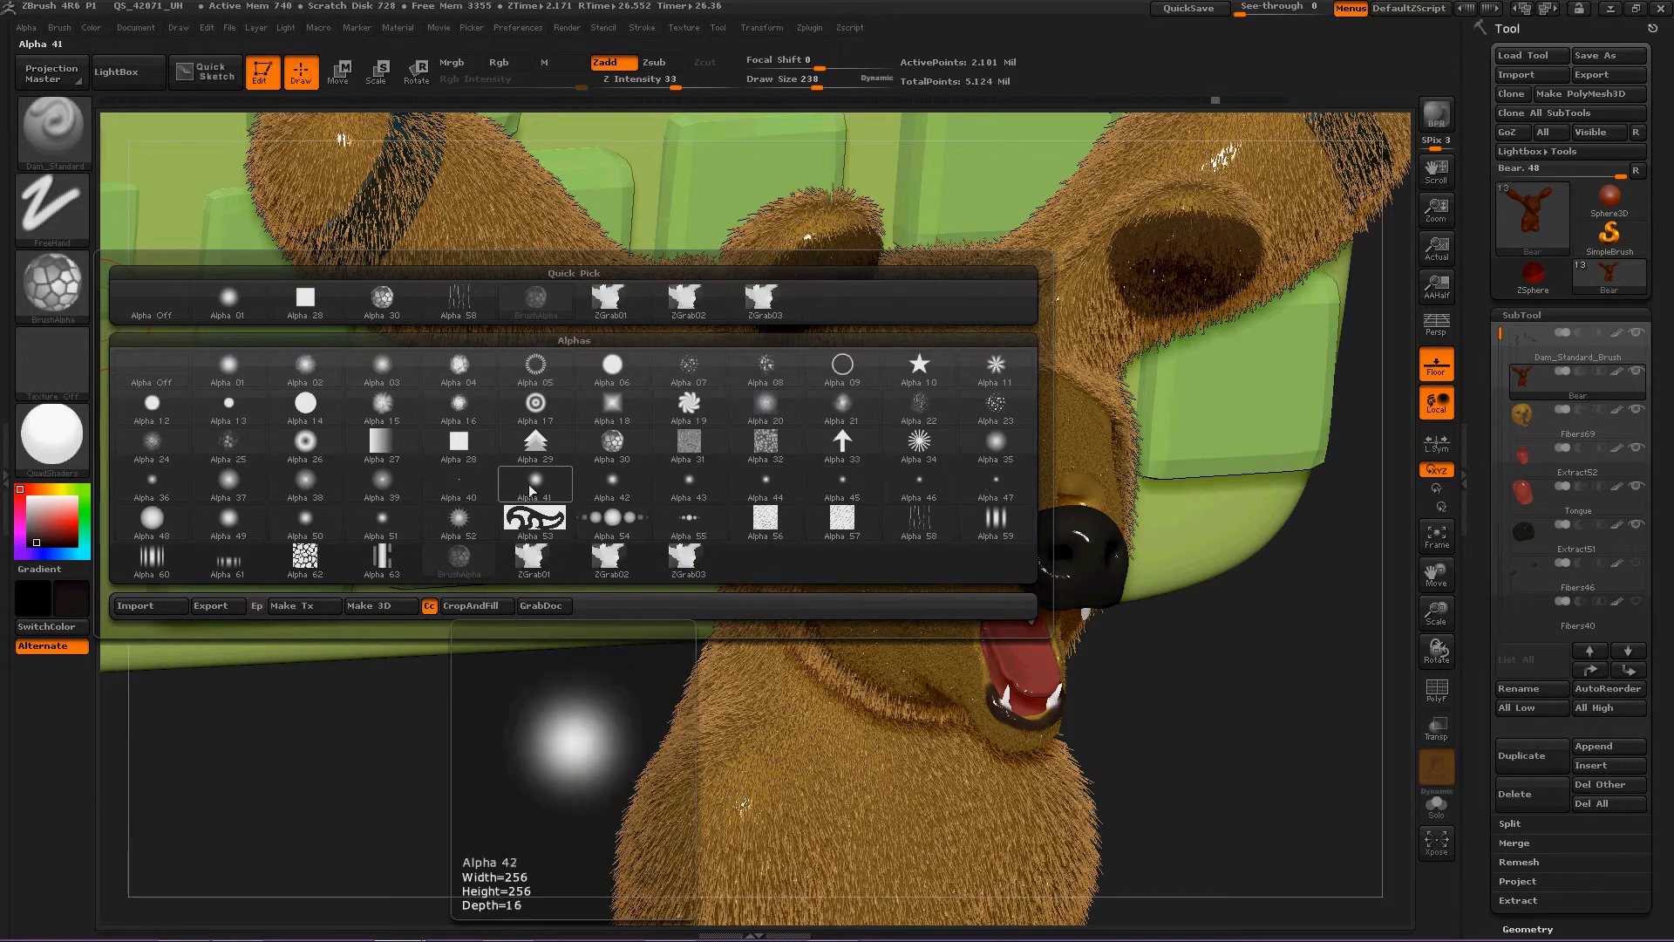
{"action": "left_click", "coordinate": [227, 484]}
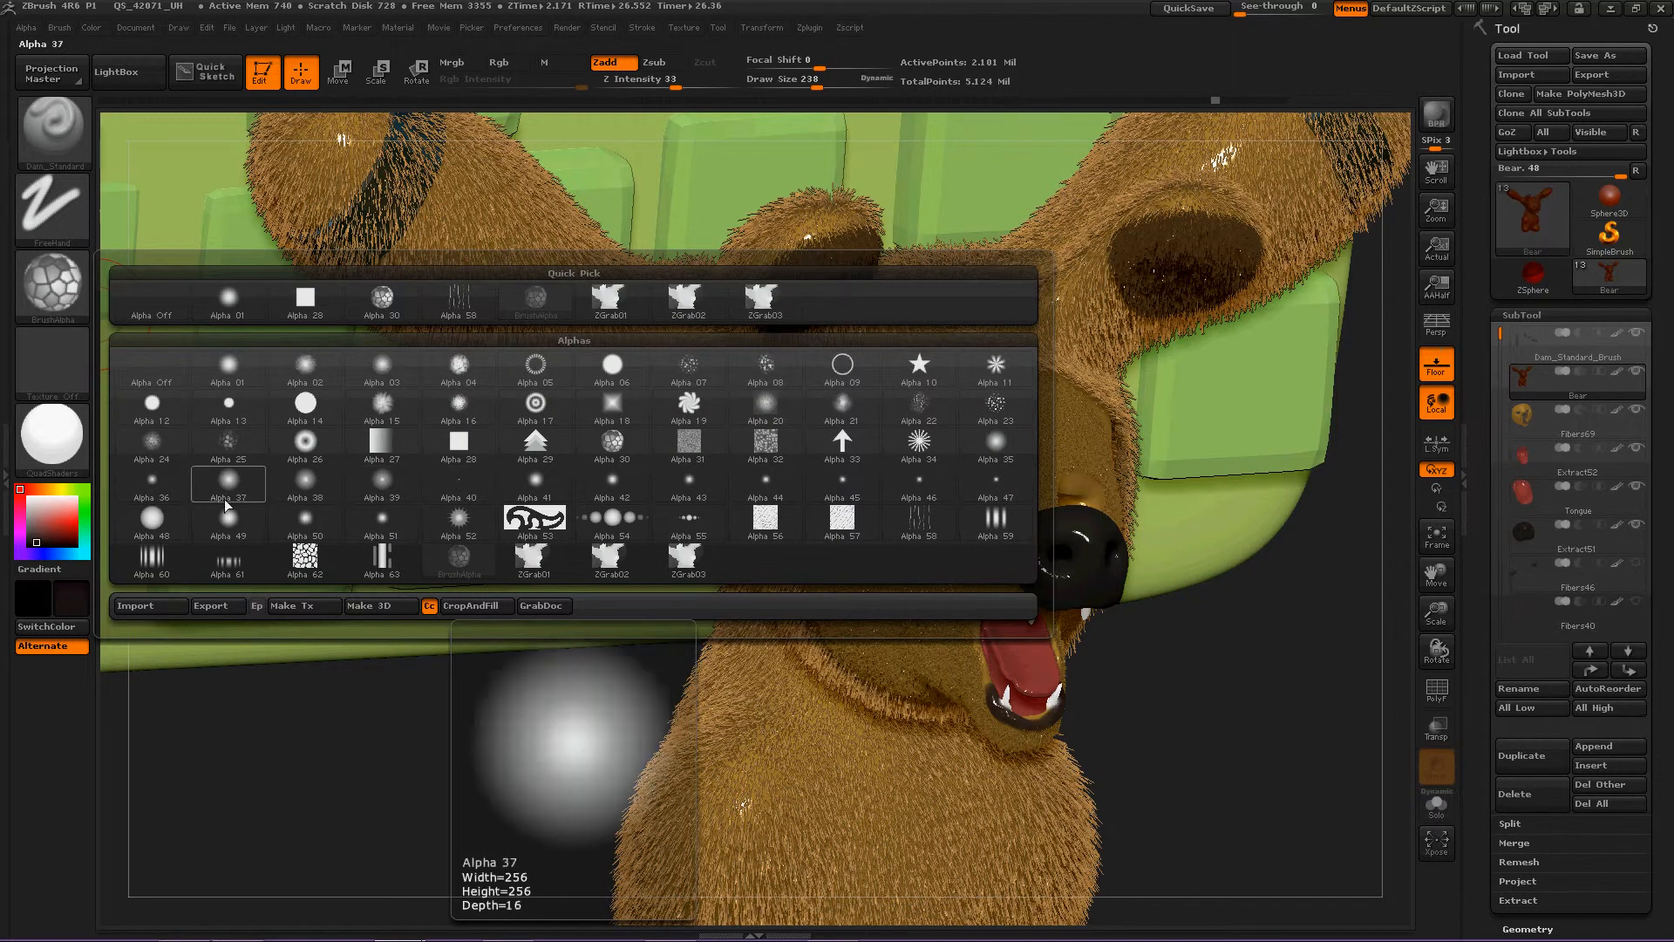
{"action": "left_click", "coordinate": [381, 481]}
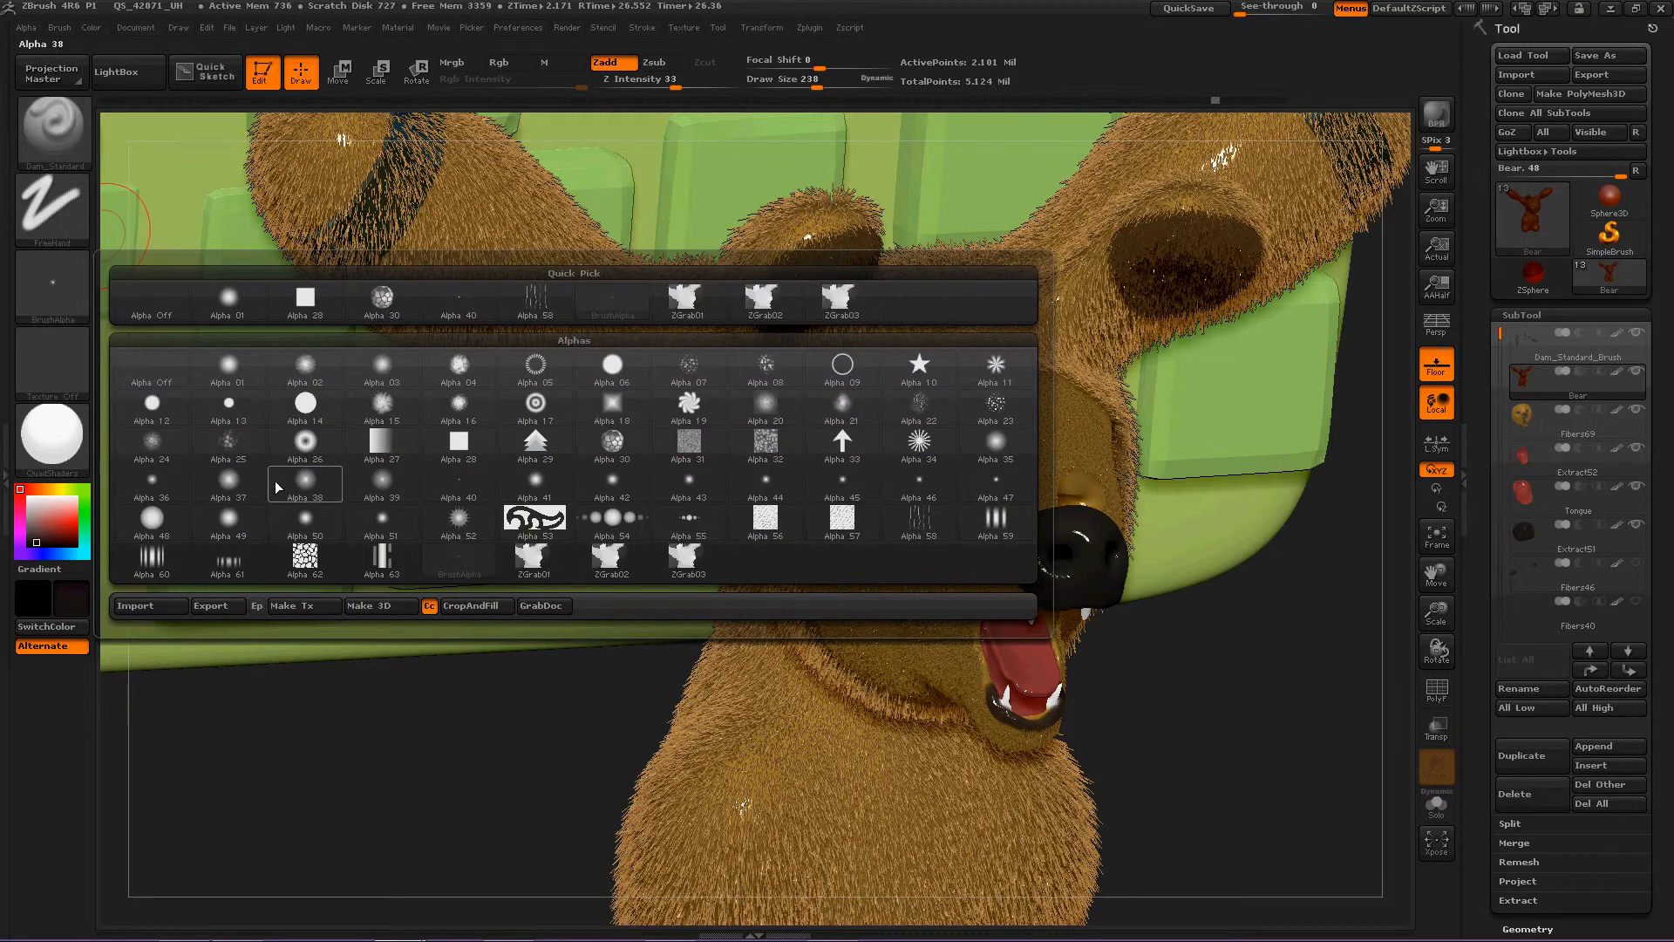
{"action": "mouse_move", "coordinate": [305, 482]}
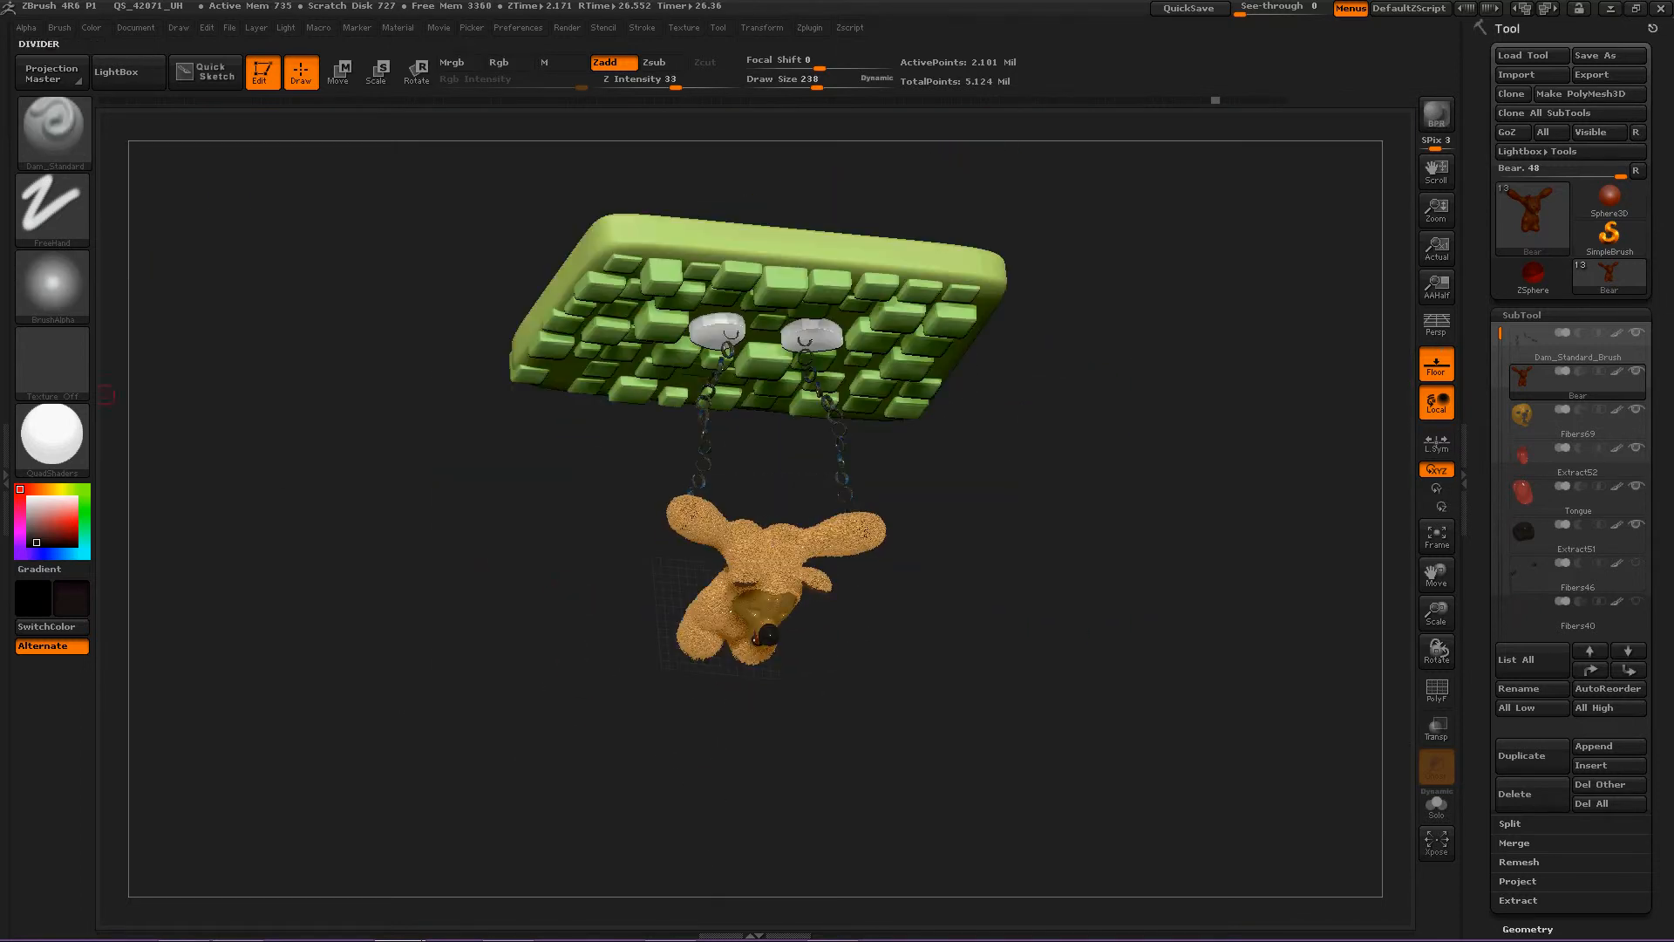
{"action": "mouse_move", "coordinate": [51, 286]}
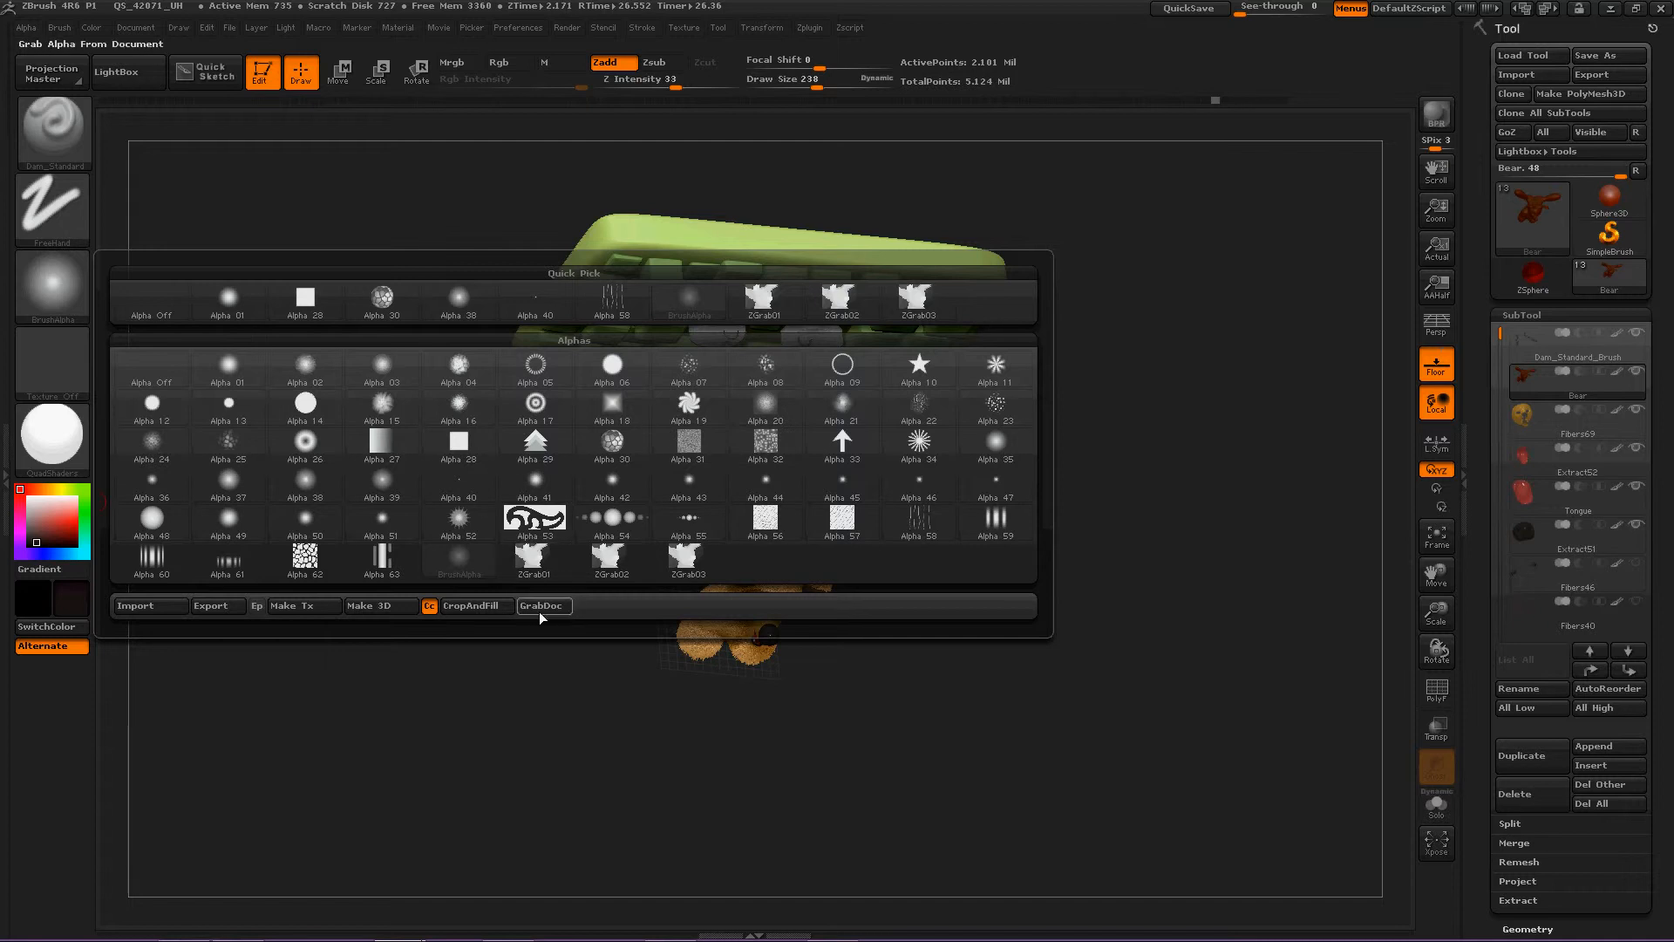
{"action": "mouse_move", "coordinate": [543, 606]}
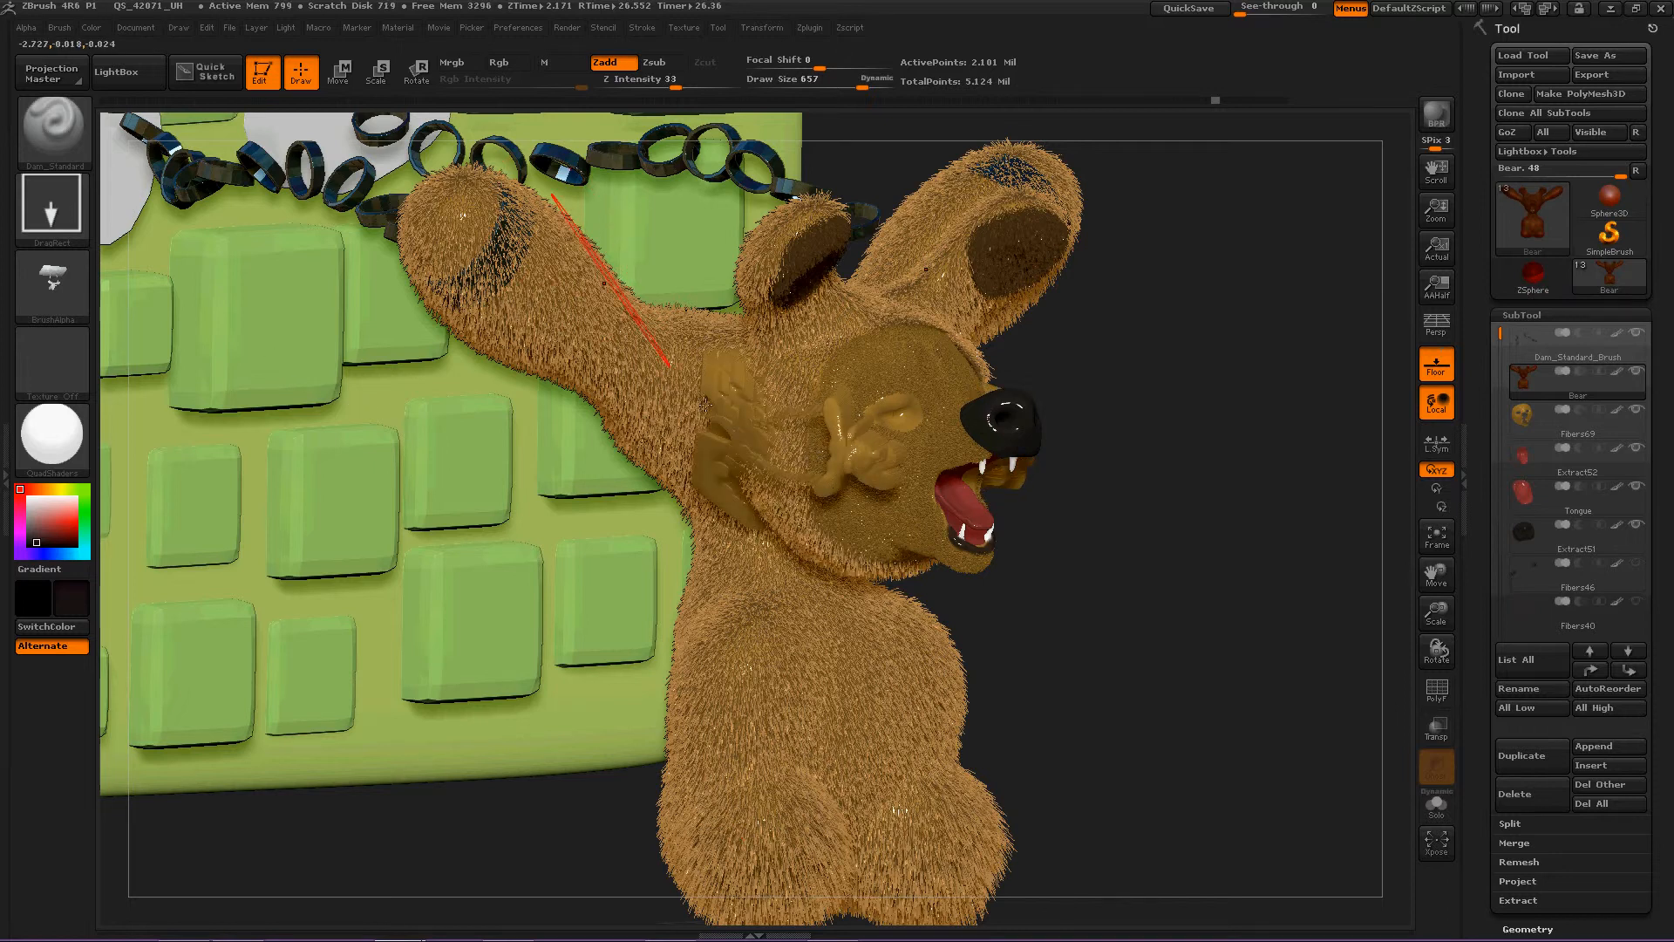
Replace the brush alpha with a noise-like alpha from the library
{"action": "left_click", "coordinate": [52, 282]}
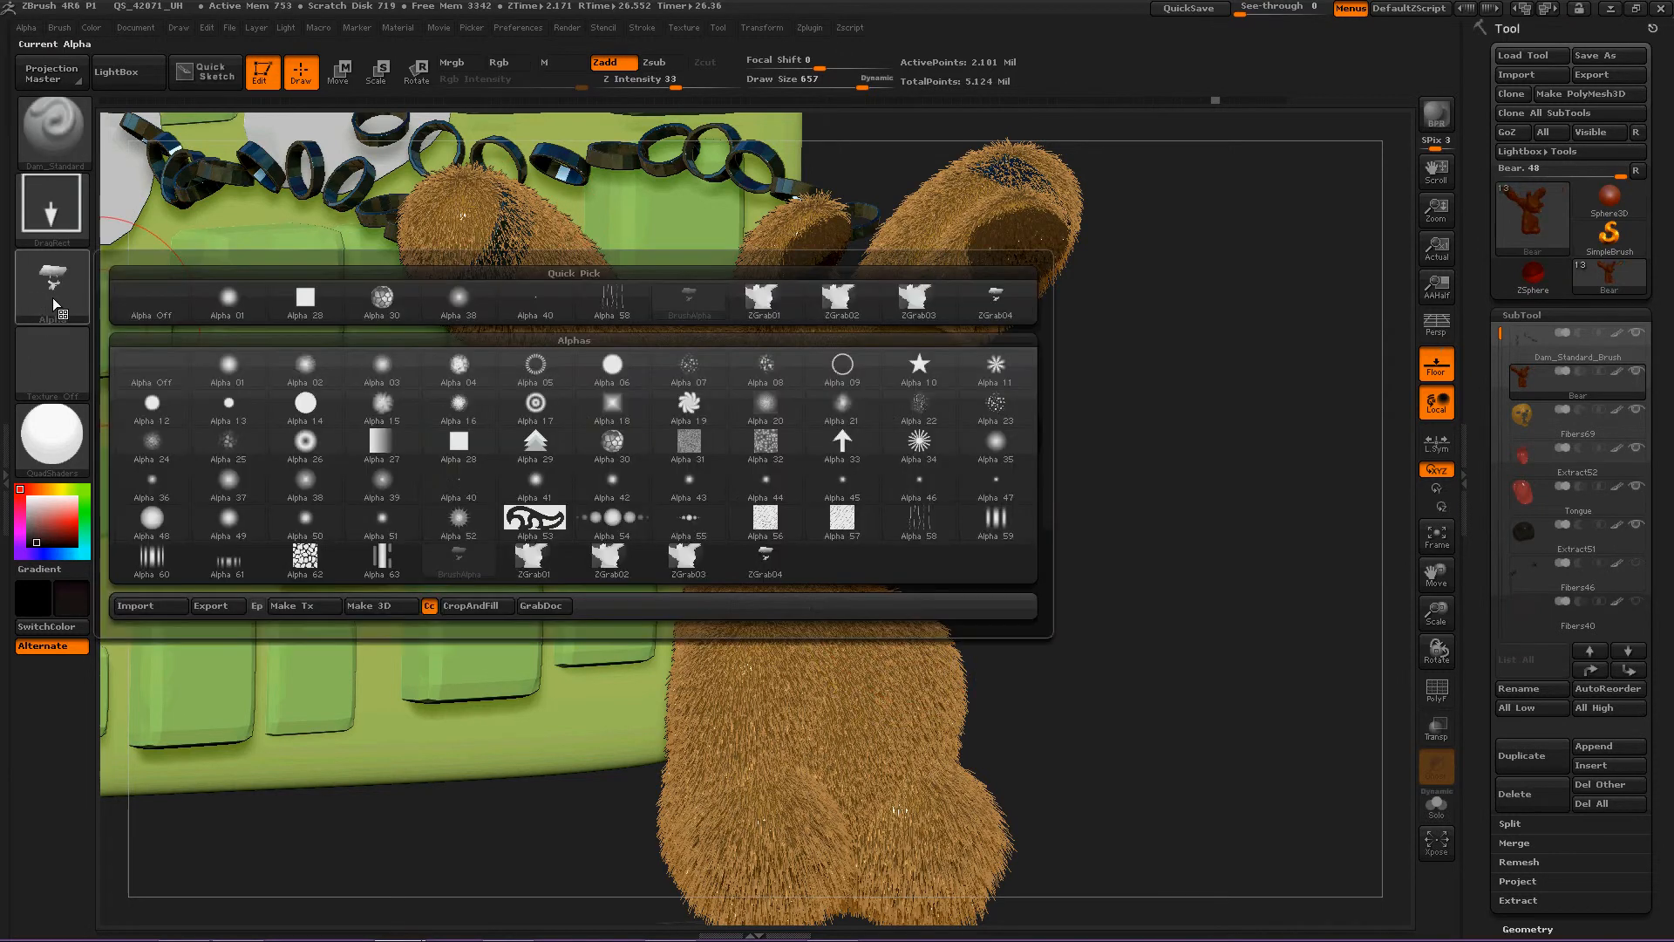
{"action": "left_click", "coordinate": [228, 446]}
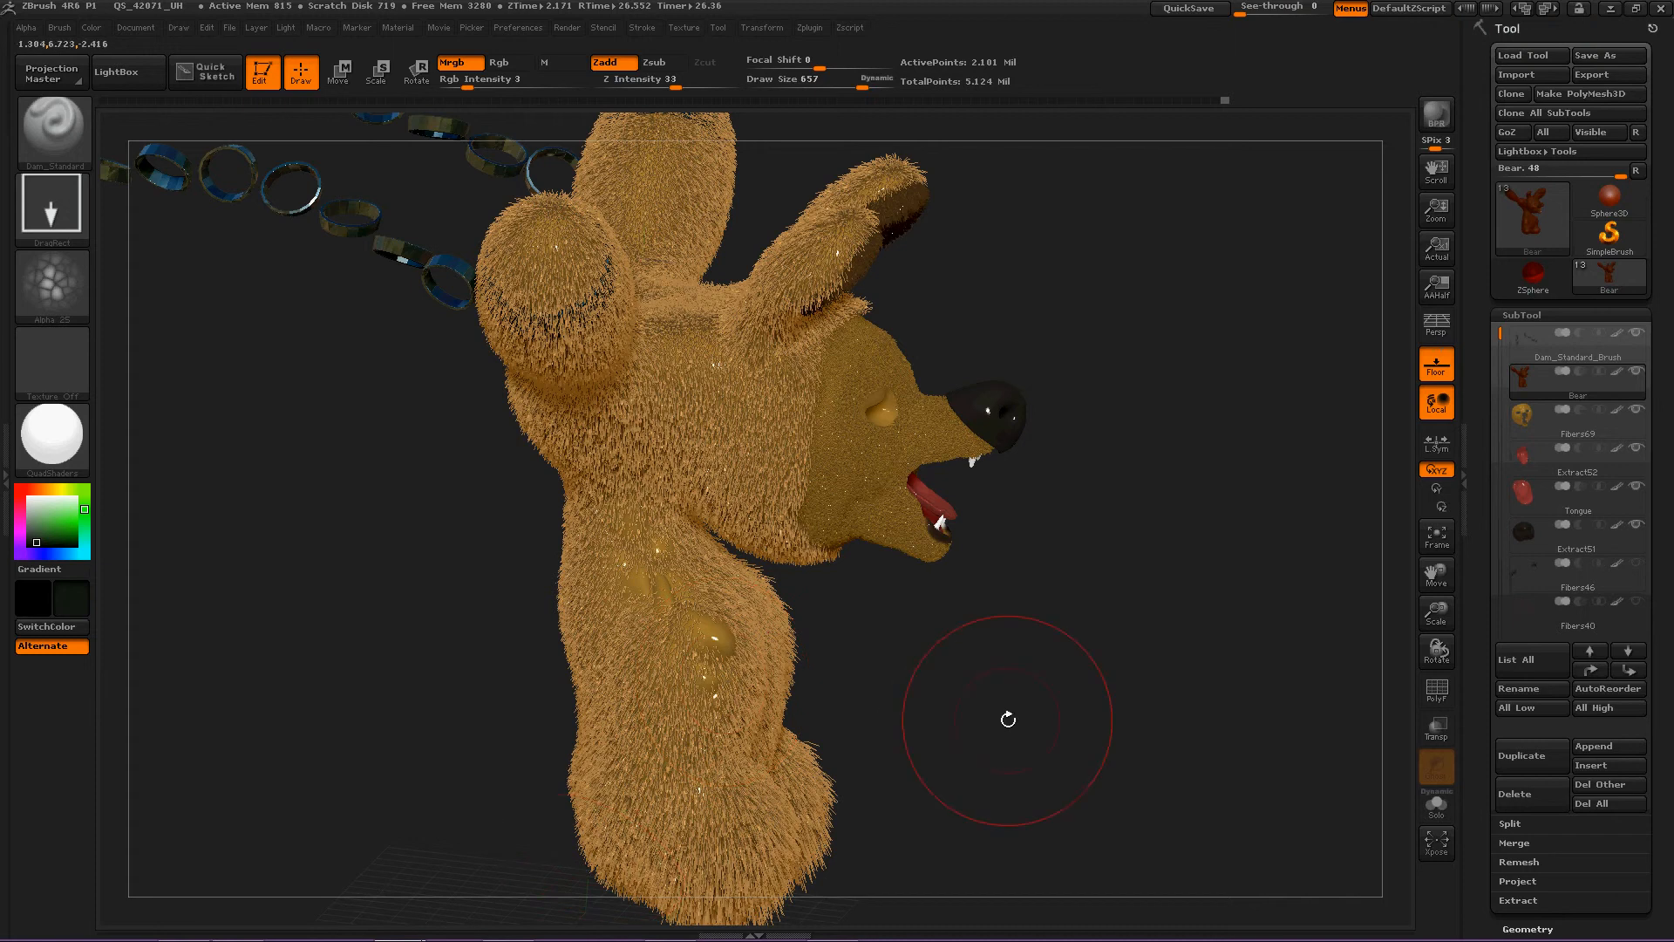
Rotate the bear back to a front-facing view
{"action": "left_click_drag", "start_coordinate": [1003, 718], "coordinate": [886, 613]}
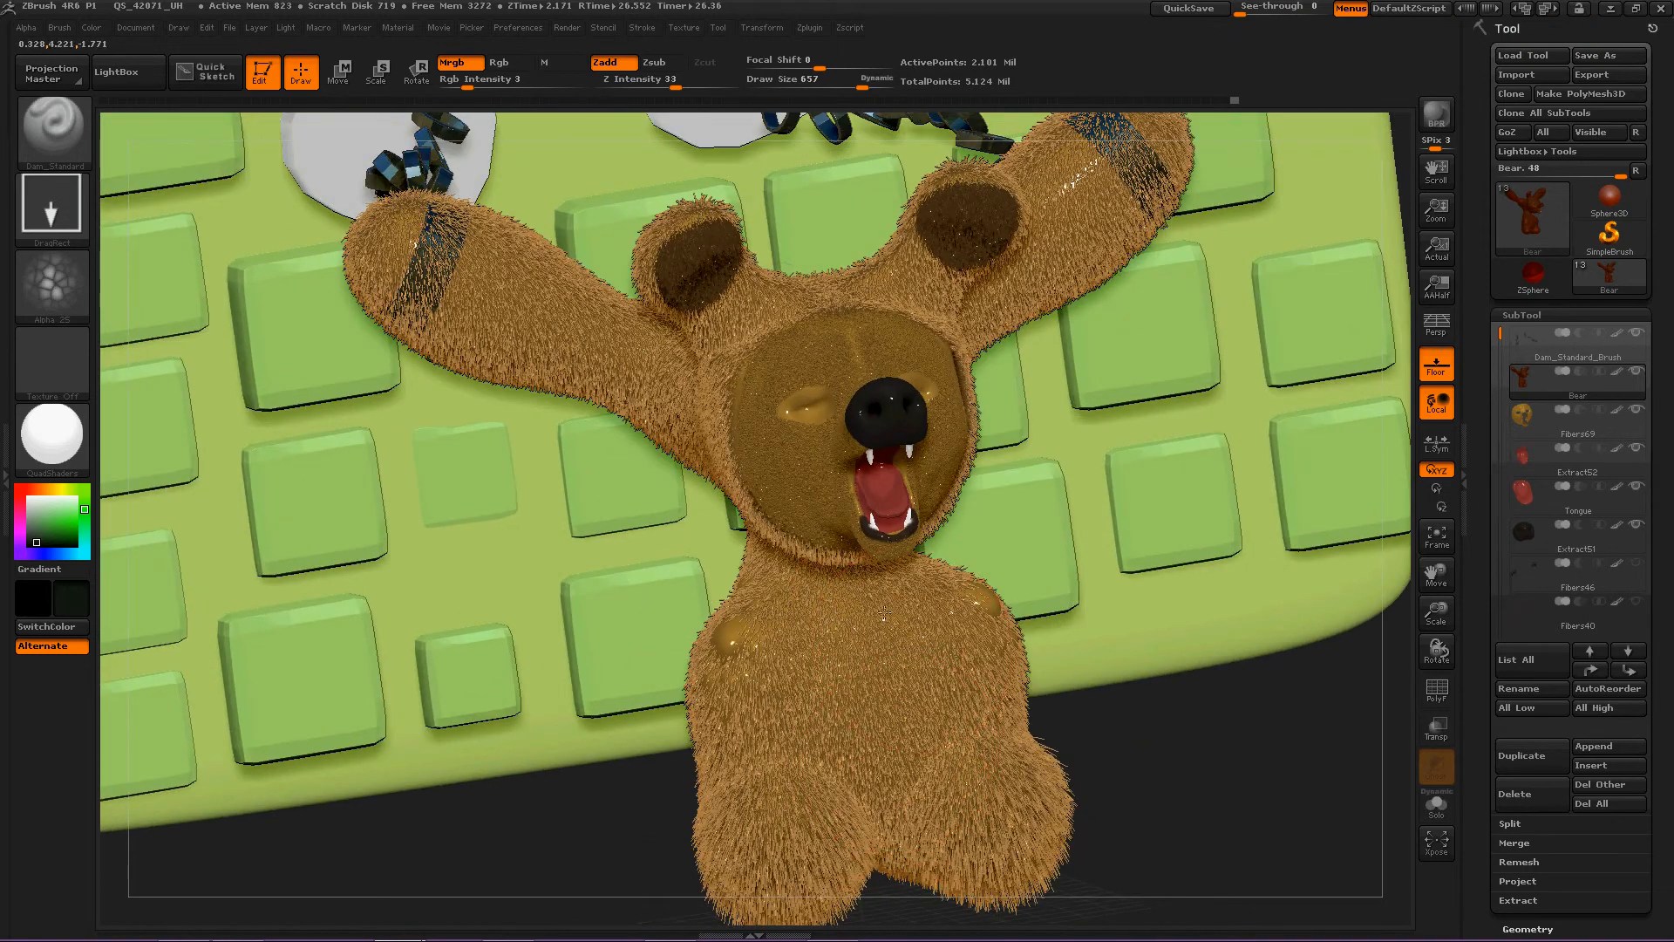